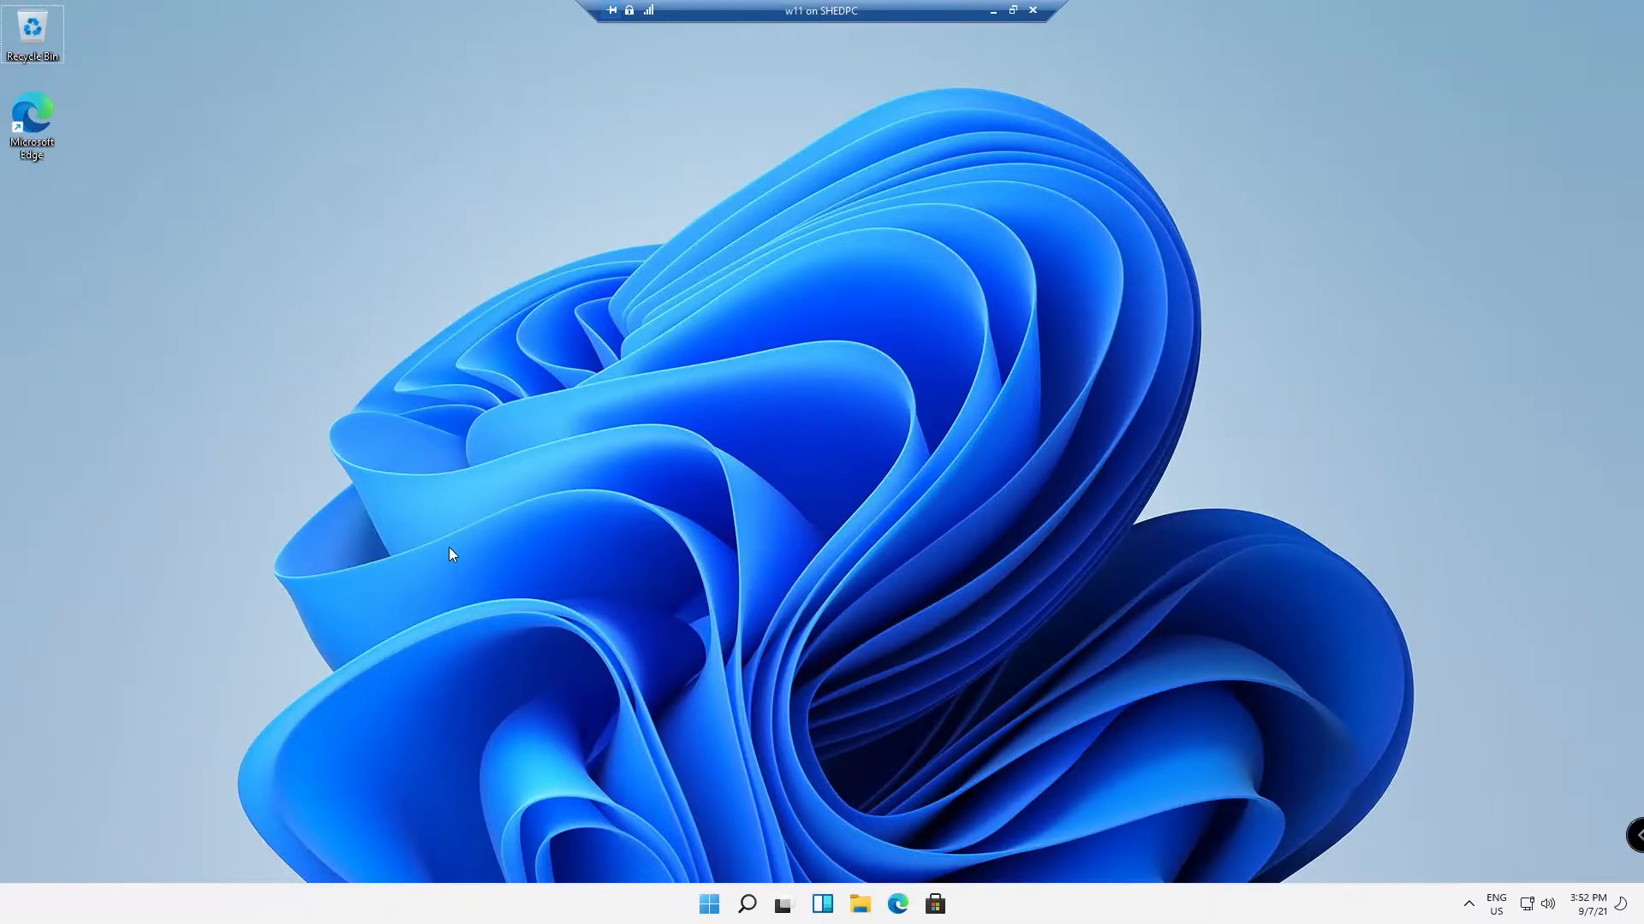
{"action": "mouse_move", "coordinate": [559, 553]}
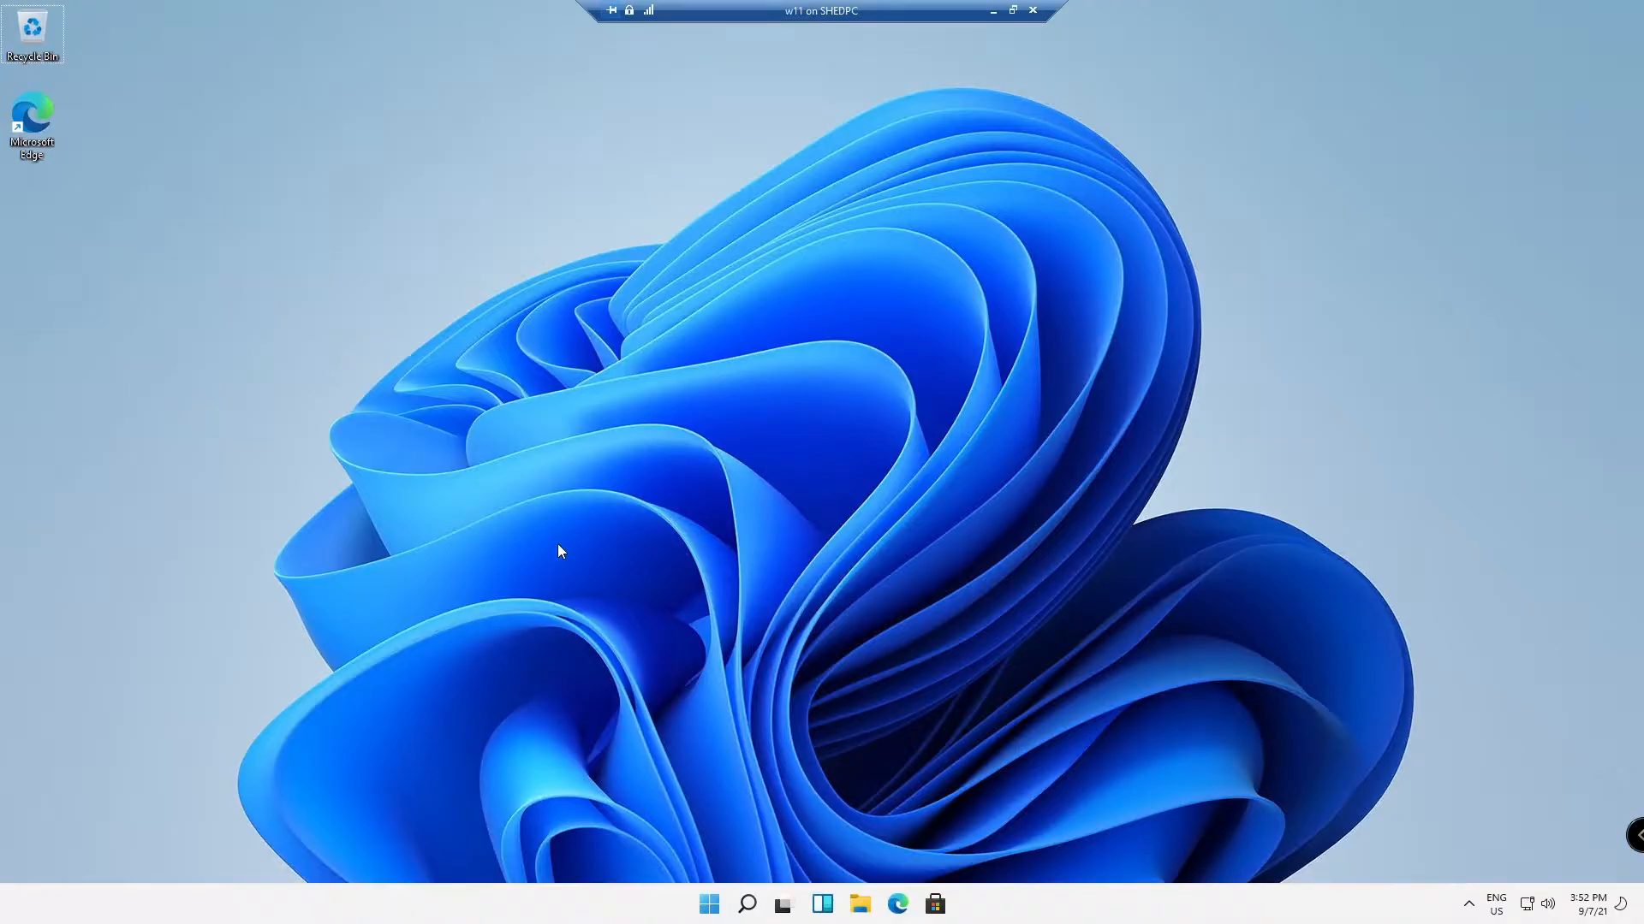
{"action": "mouse_move", "coordinate": [556, 559]}
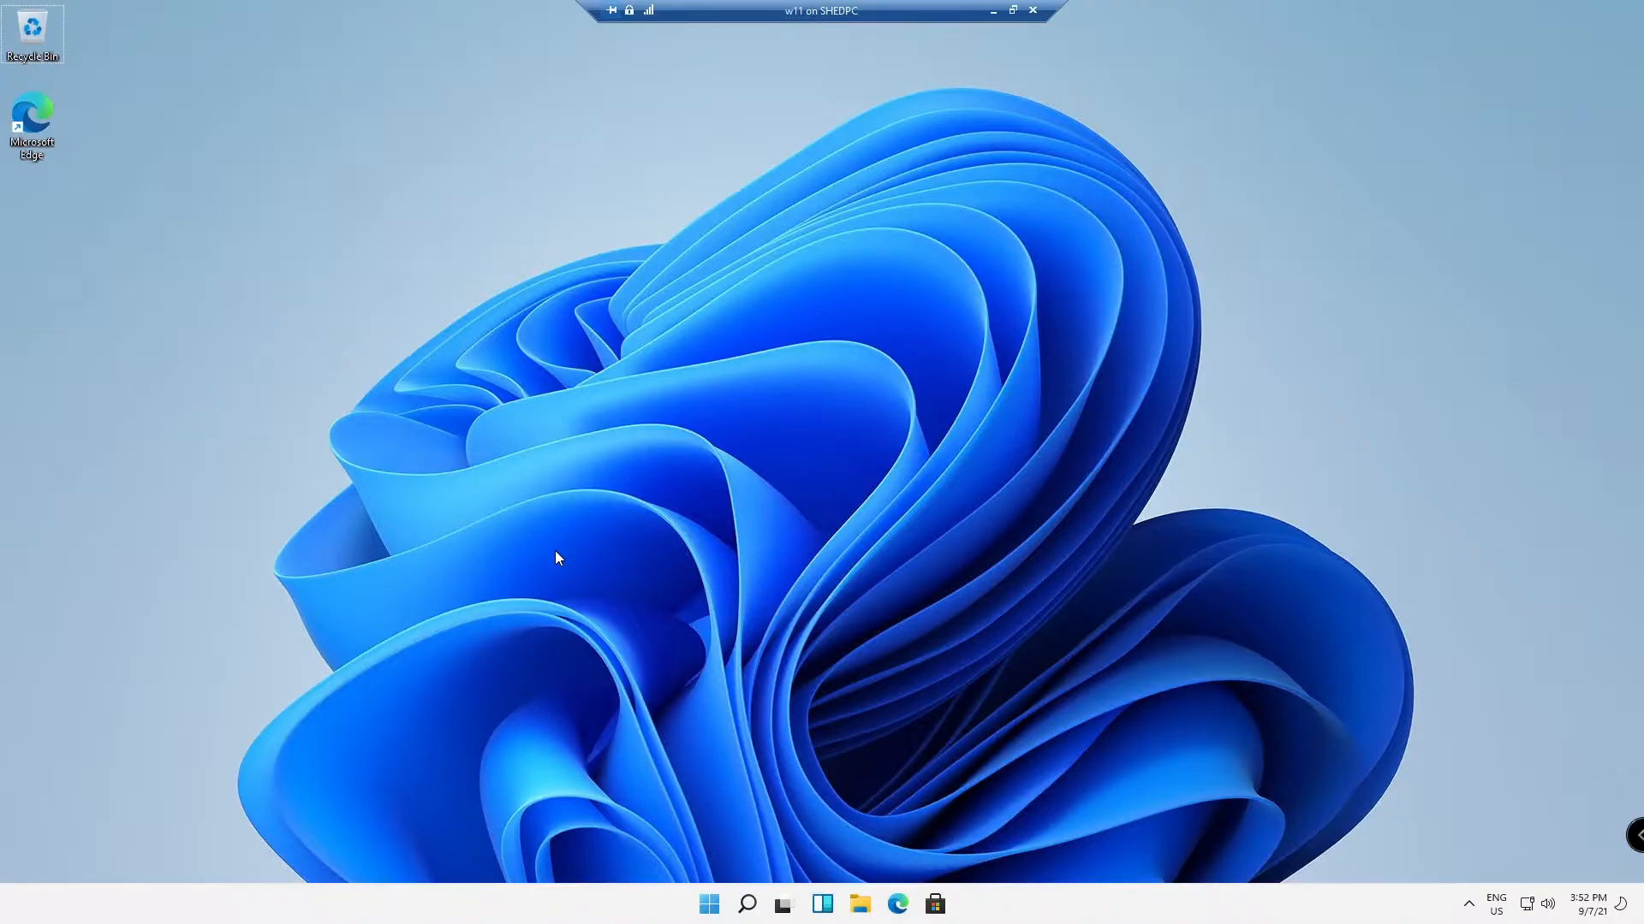
Change the local account password from the Ctrl+Alt+Delete screen, entering and submitting the new password.
{"action": "key", "text": "ctrl+alt+delete"}
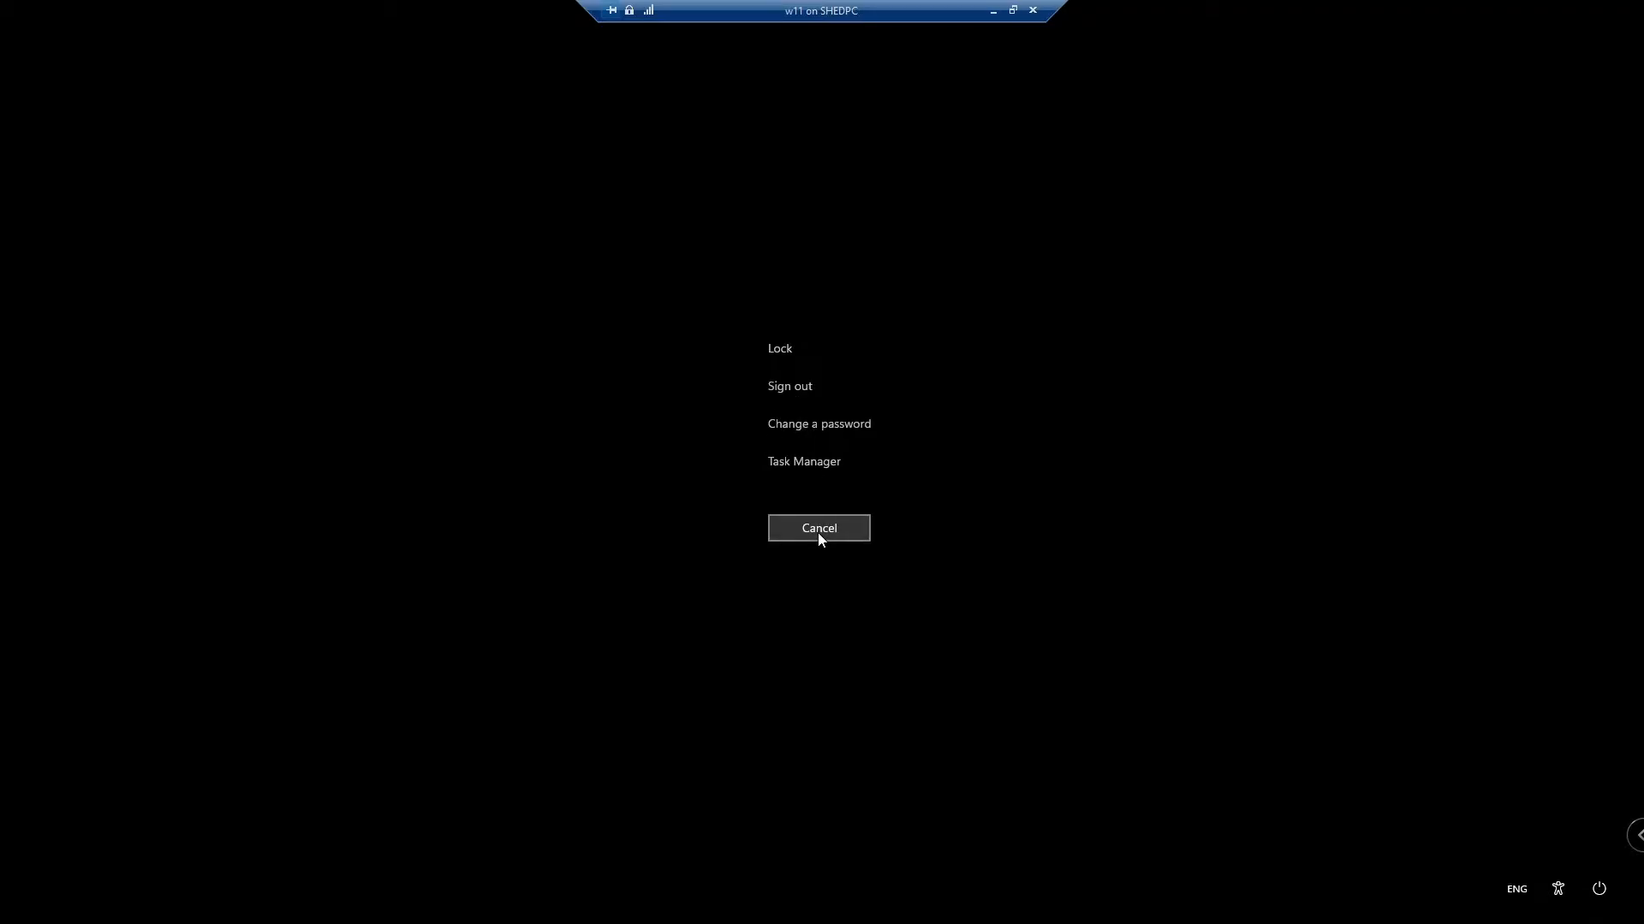
{"action": "left_click", "coordinate": [818, 423]}
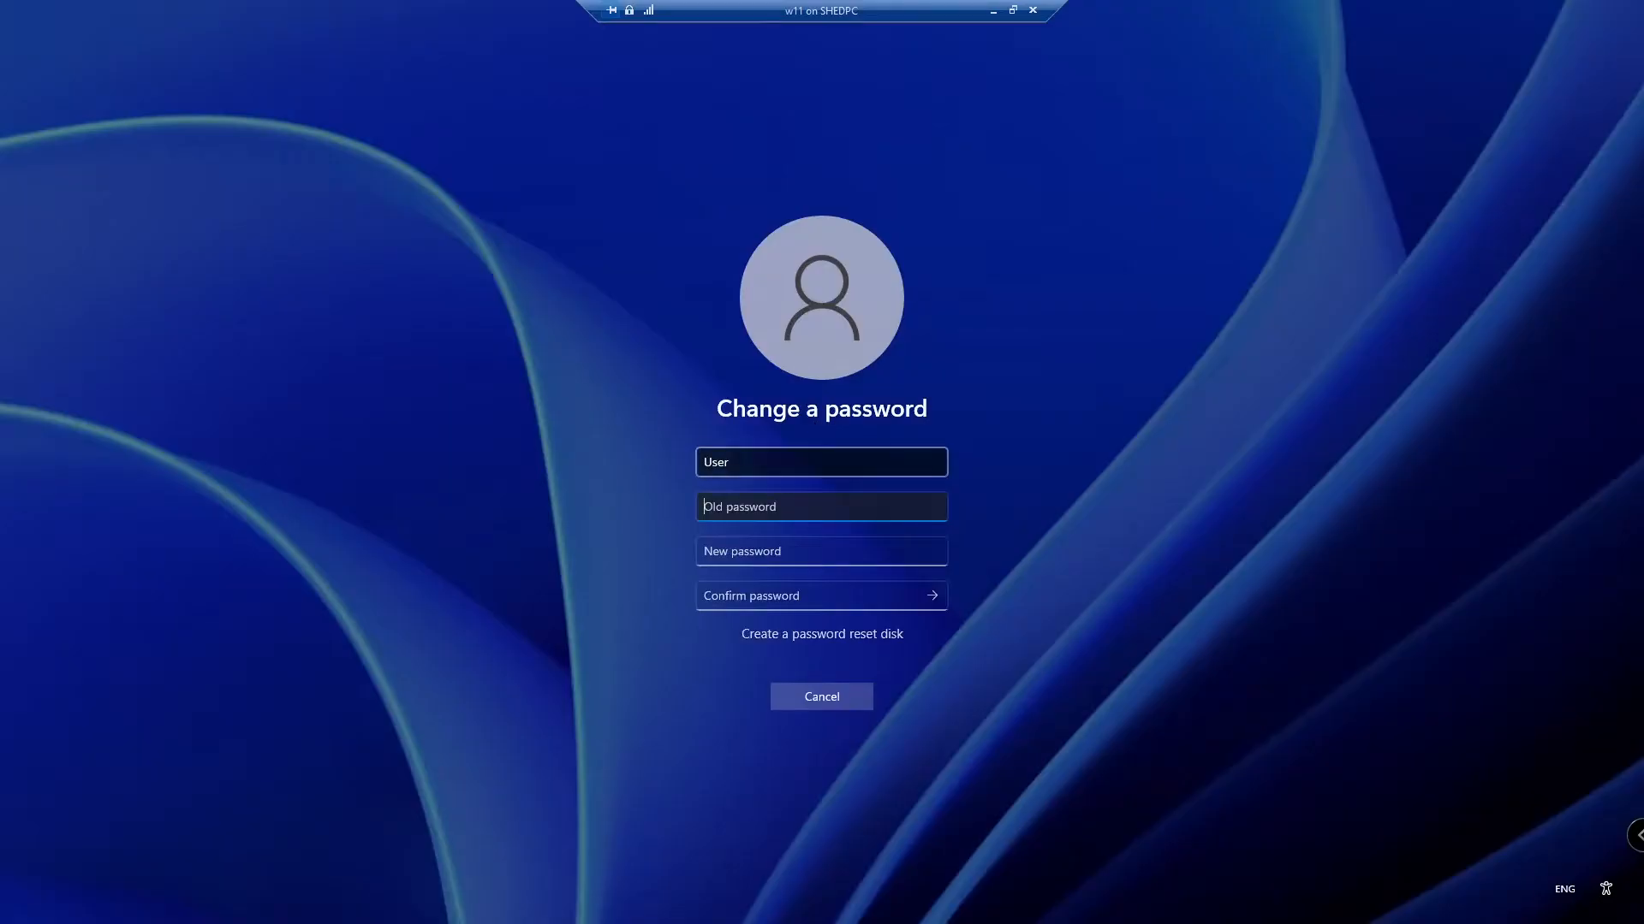
{"action": "left_click", "coordinate": [820, 549]}
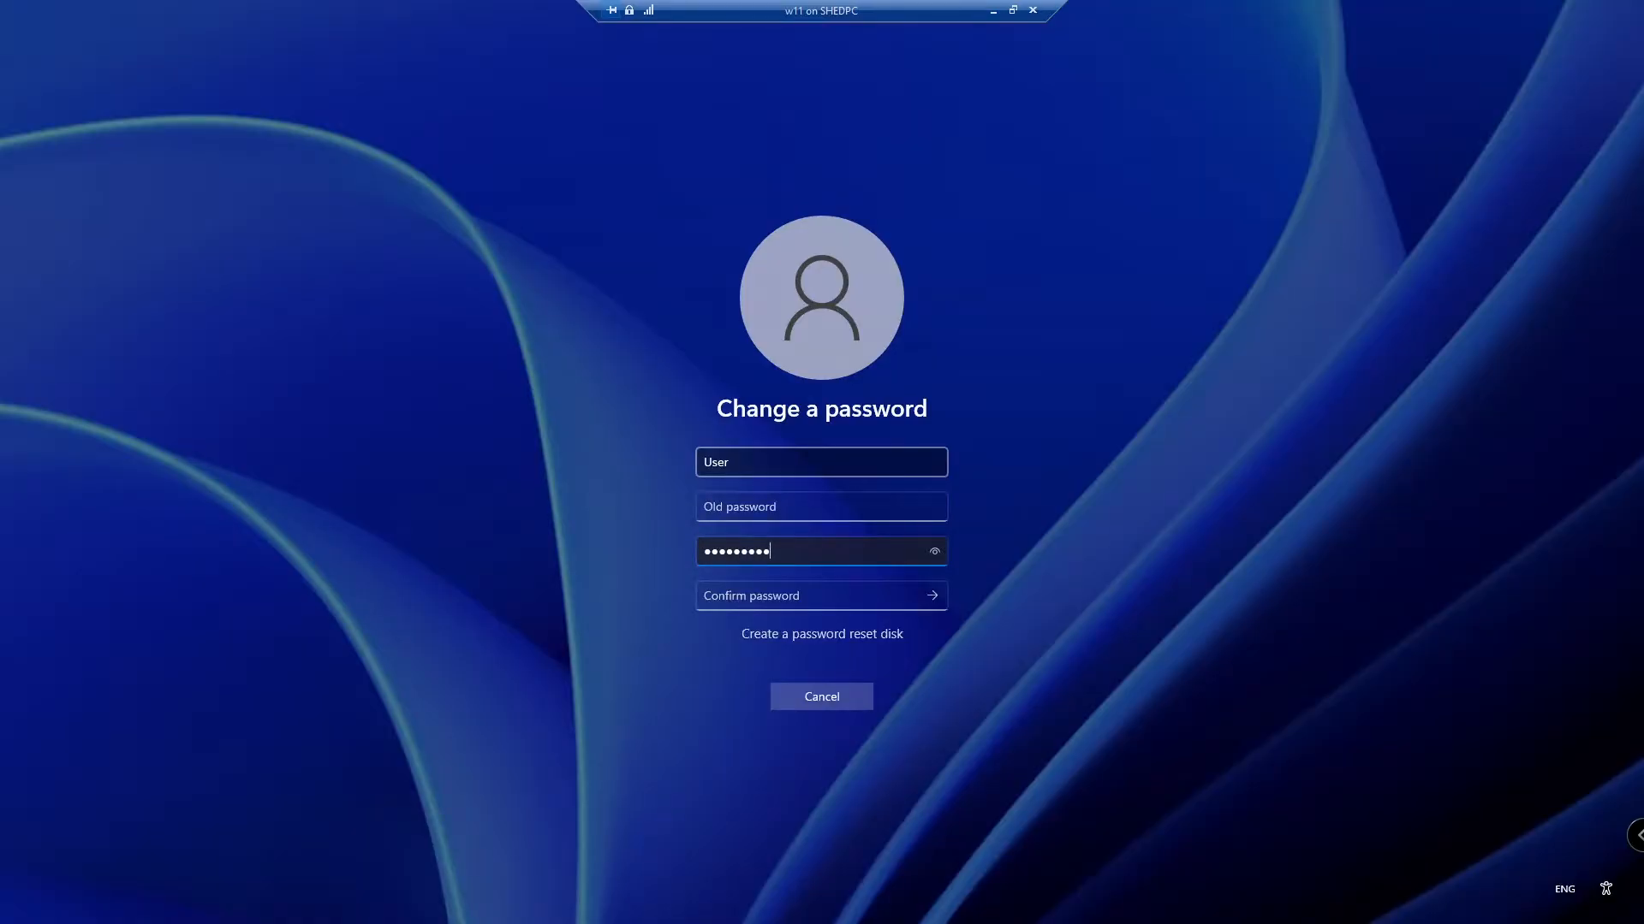
{"action": "type", "text": "•••••"}
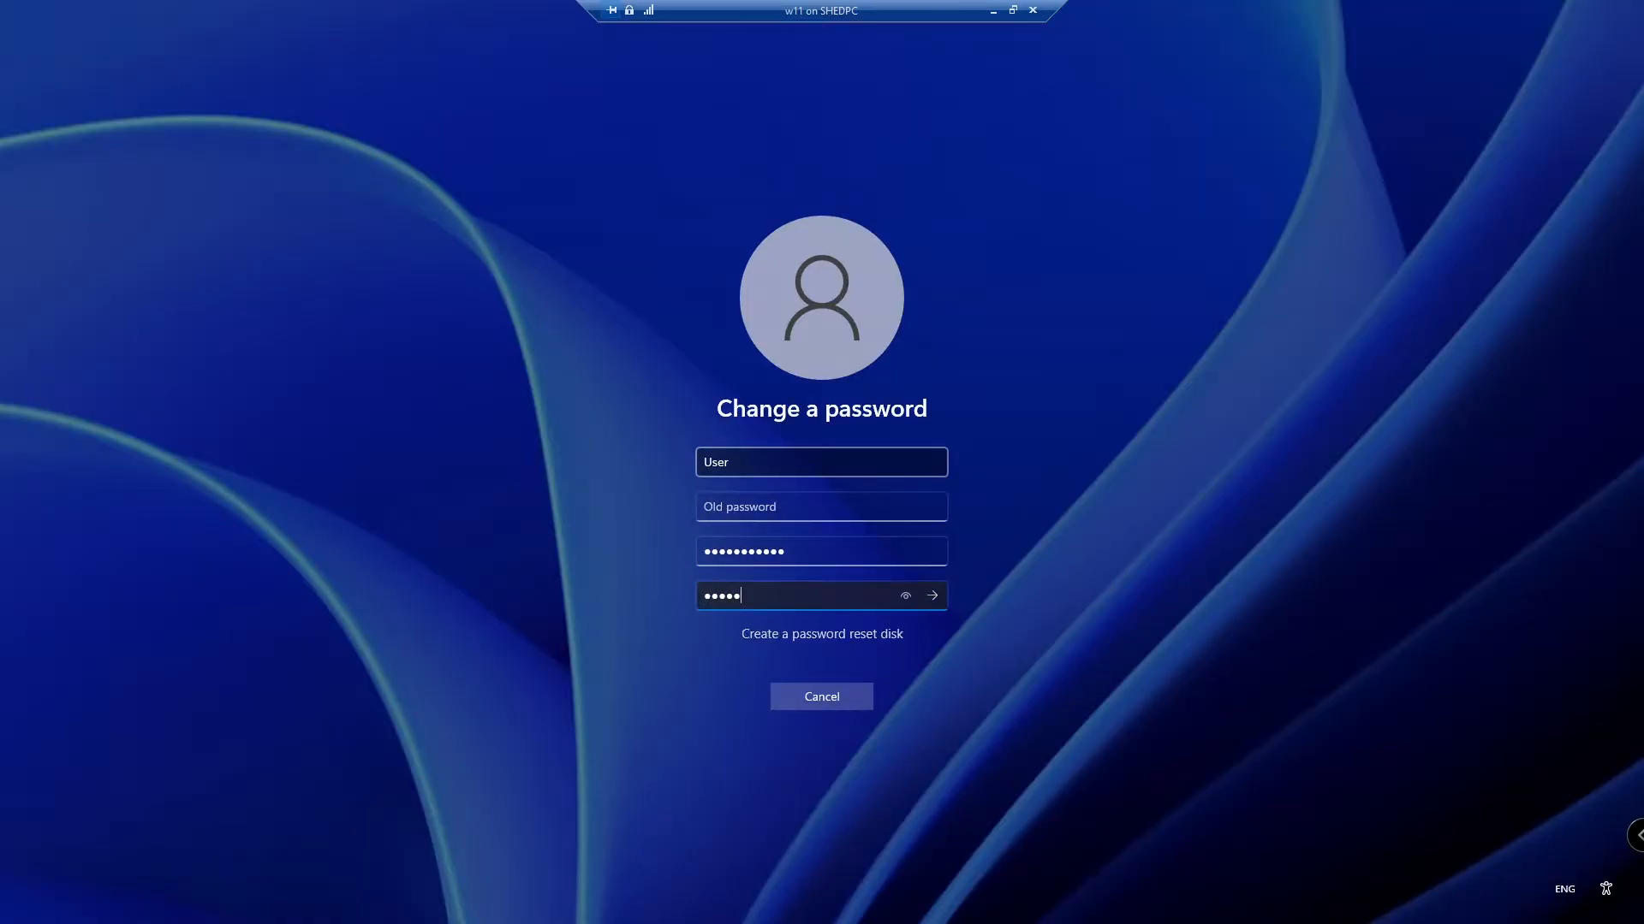
{"action": "left_click", "coordinate": [930, 596]}
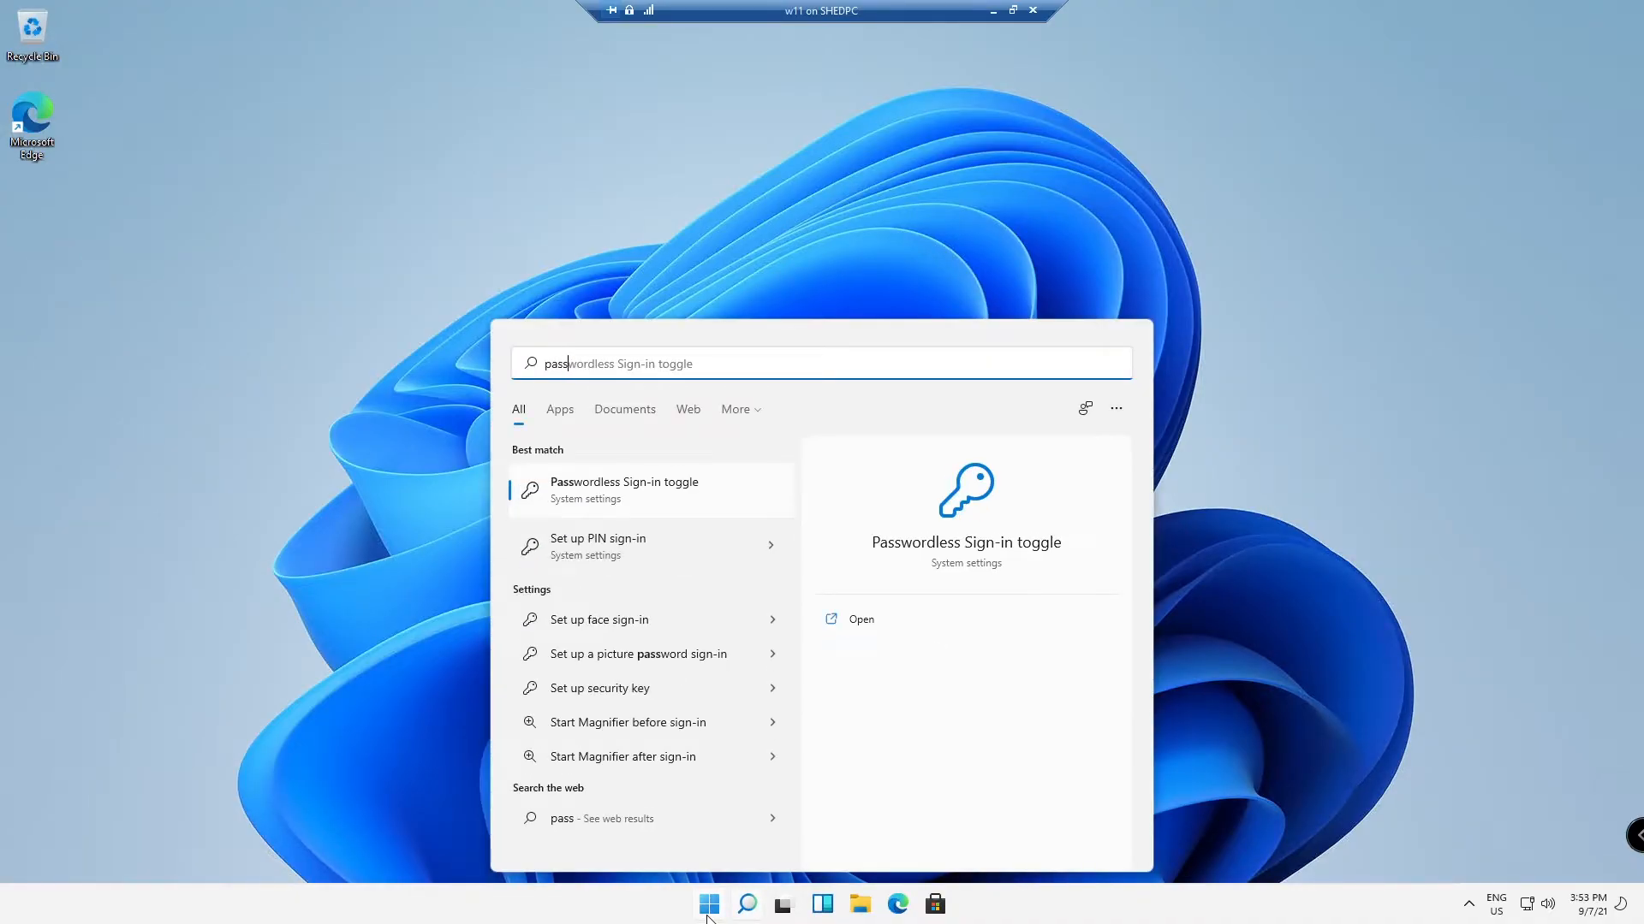
{"action": "mouse_move", "coordinate": [601, 503]}
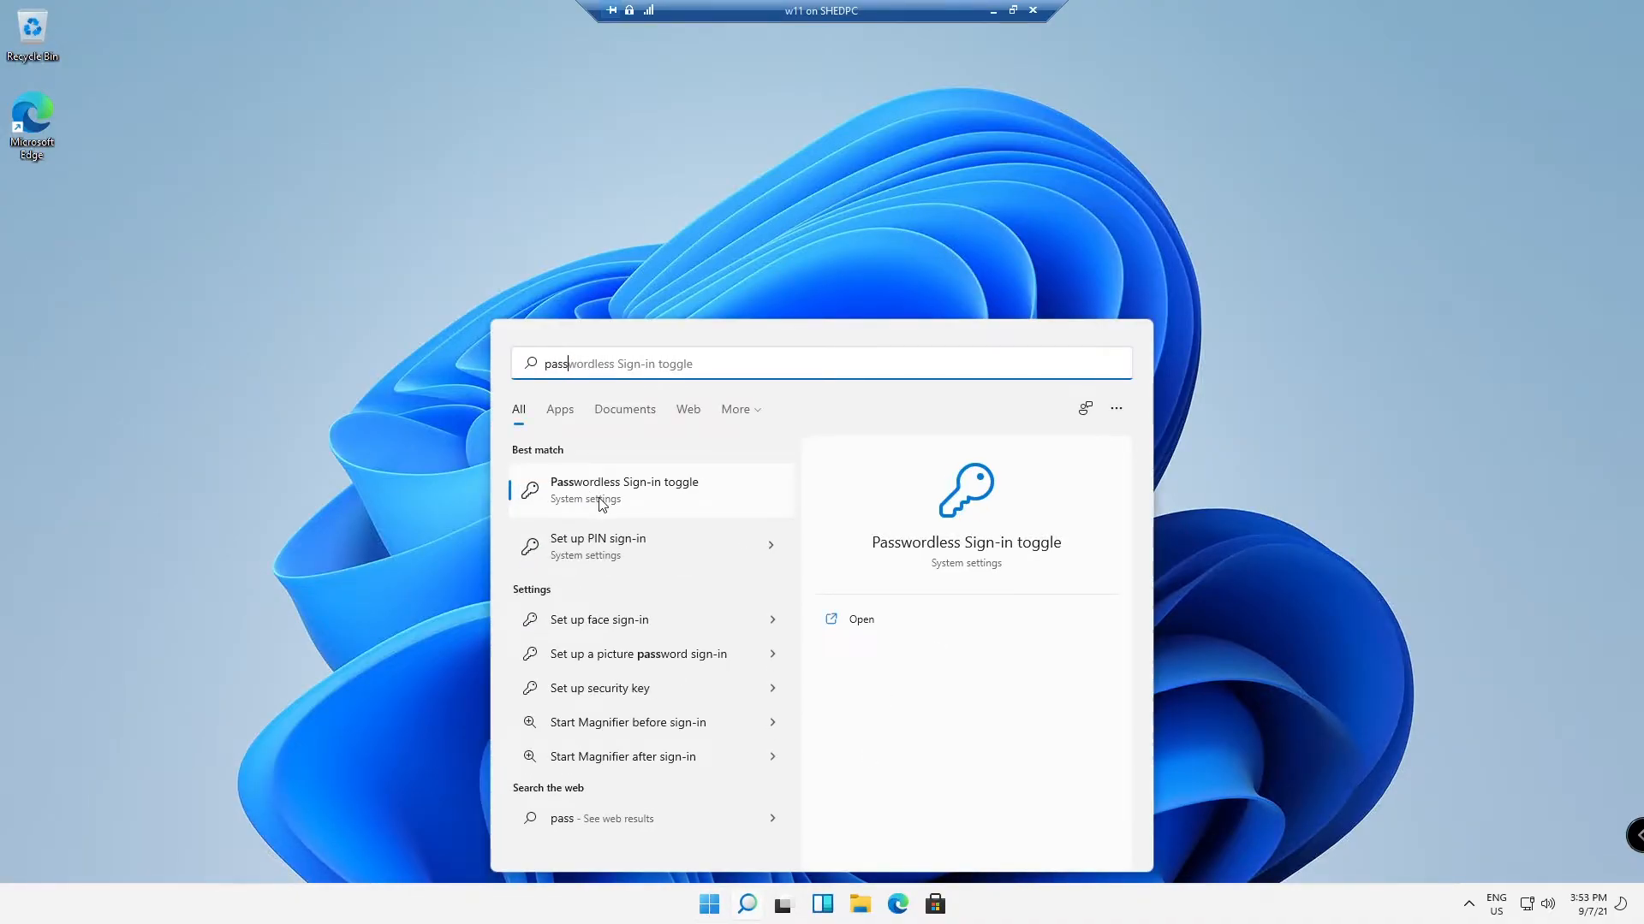
{"action": "mouse_move", "coordinate": [626, 575]}
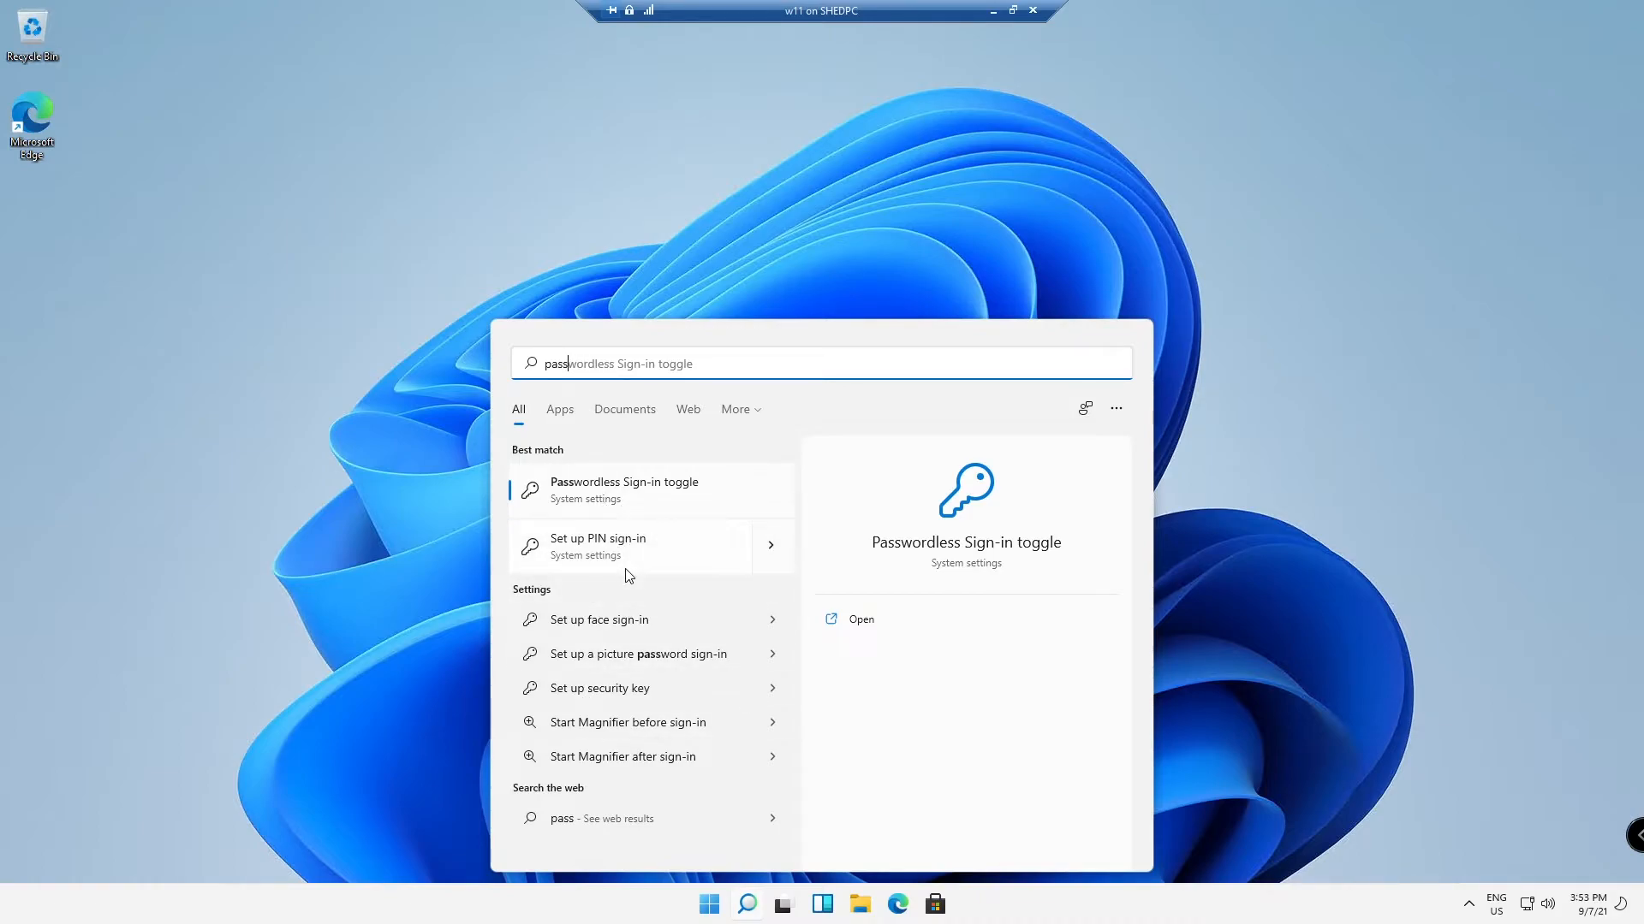
{"action": "mouse_move", "coordinate": [616, 496]}
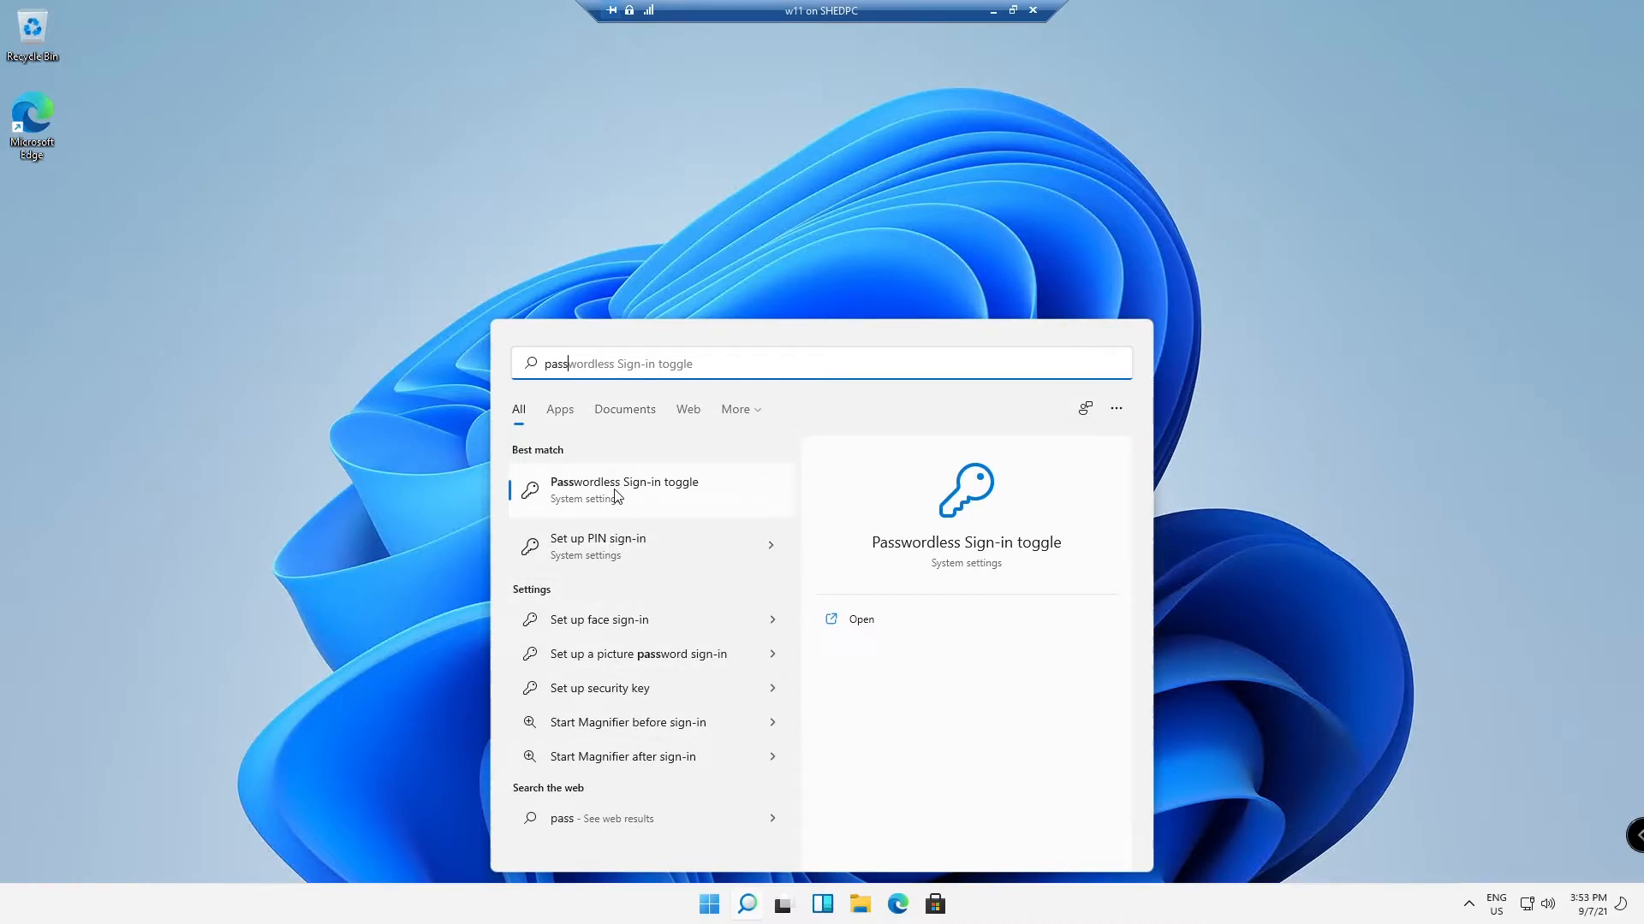
Go to the Passwordless Sign-in result to reach Accounts > Sign-in options.
{"action": "left_click", "coordinate": [623, 490]}
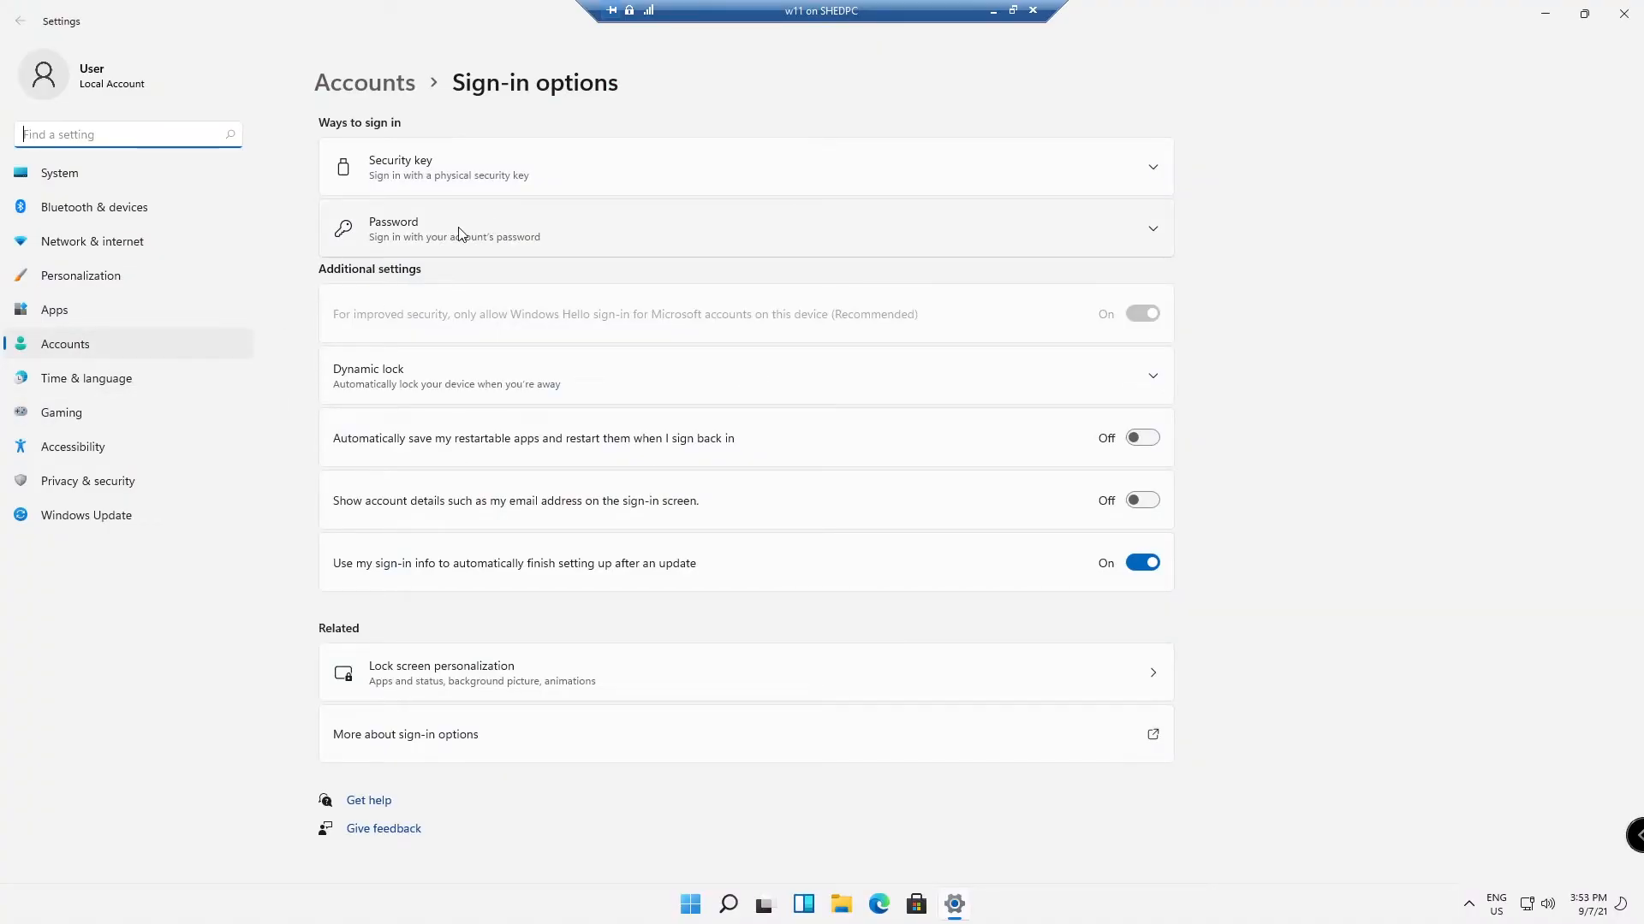
Expand the Password sign-in option and start Change your password with the current password.
{"action": "left_click", "coordinate": [747, 228]}
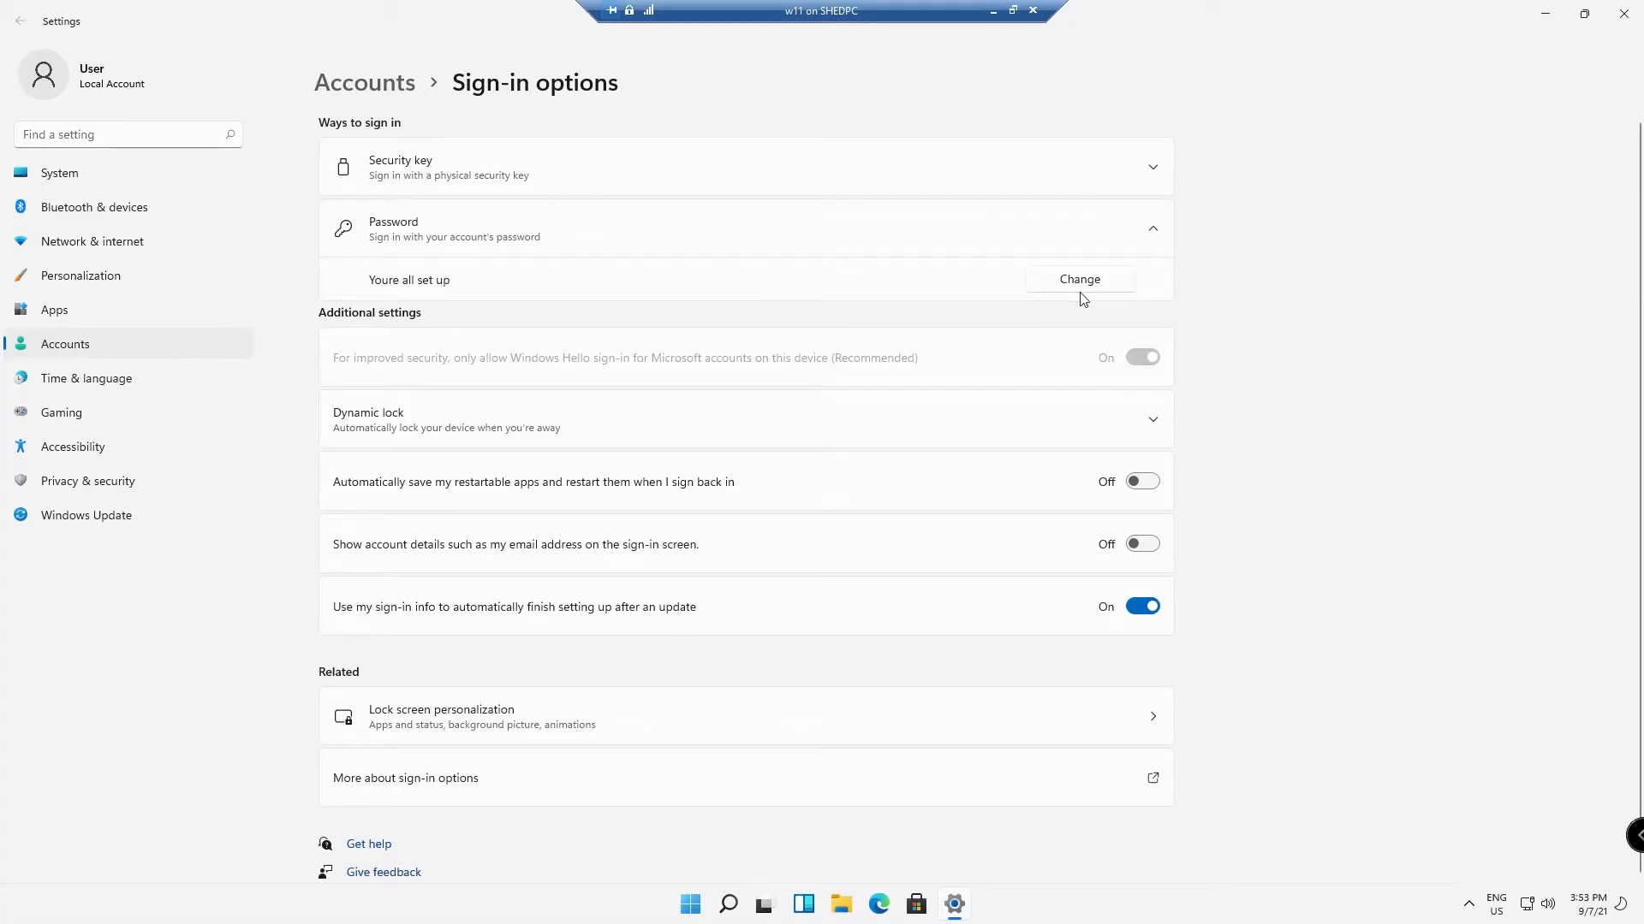
{"action": "left_click", "coordinate": [1078, 279]}
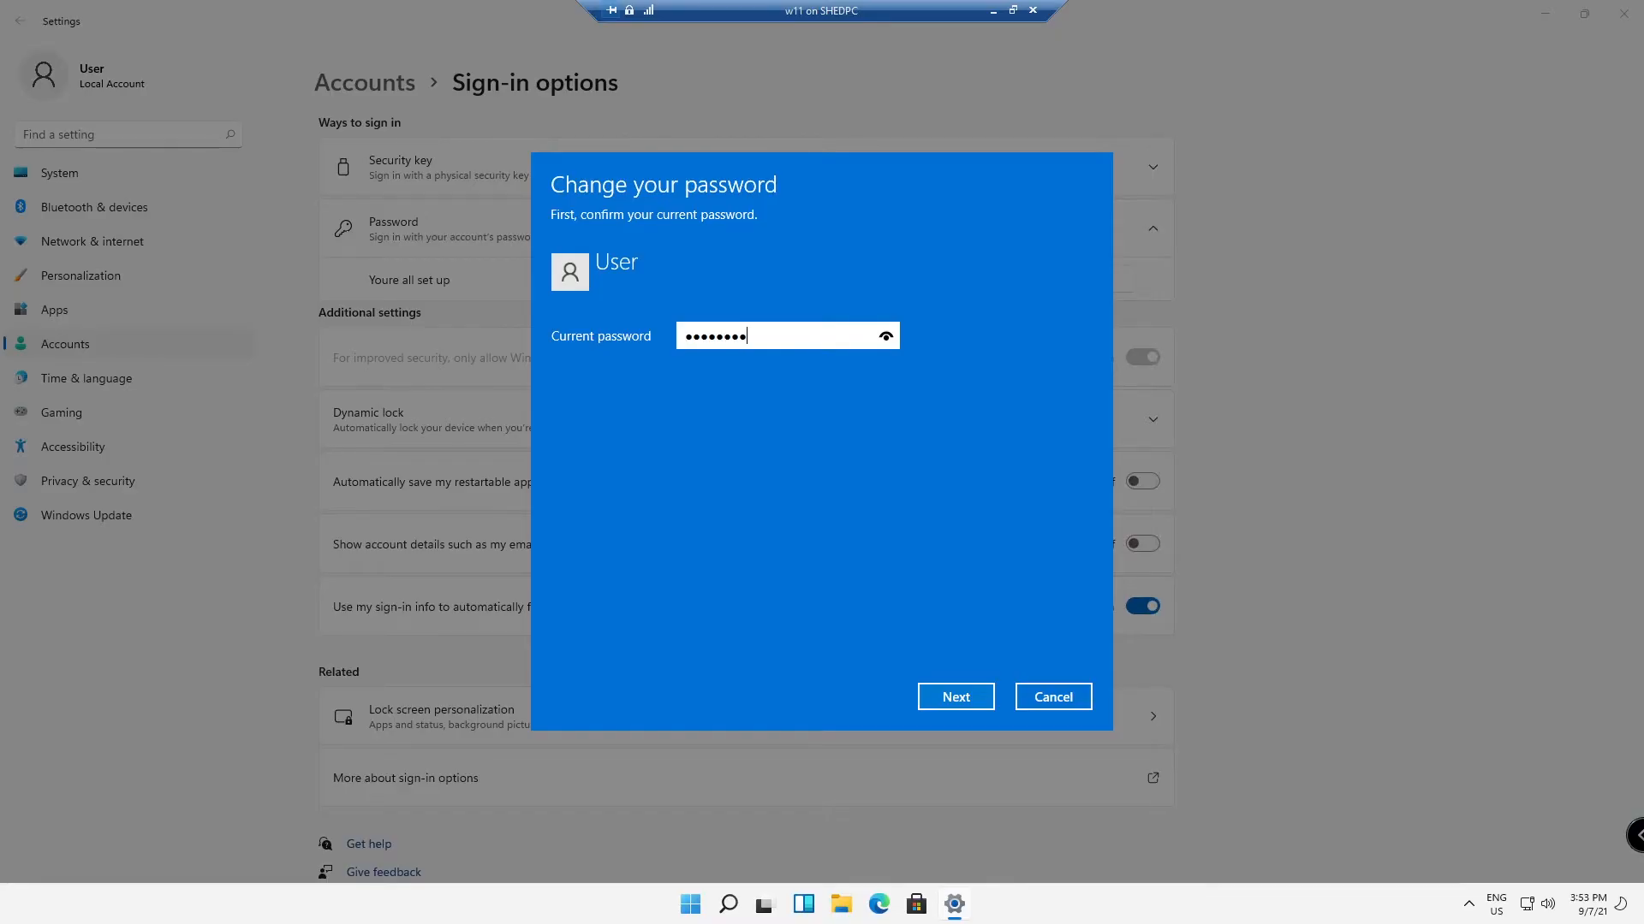
Confirm the current password, set the new one with hint 'so', and finish the change.
{"action": "left_click", "coordinate": [953, 697]}
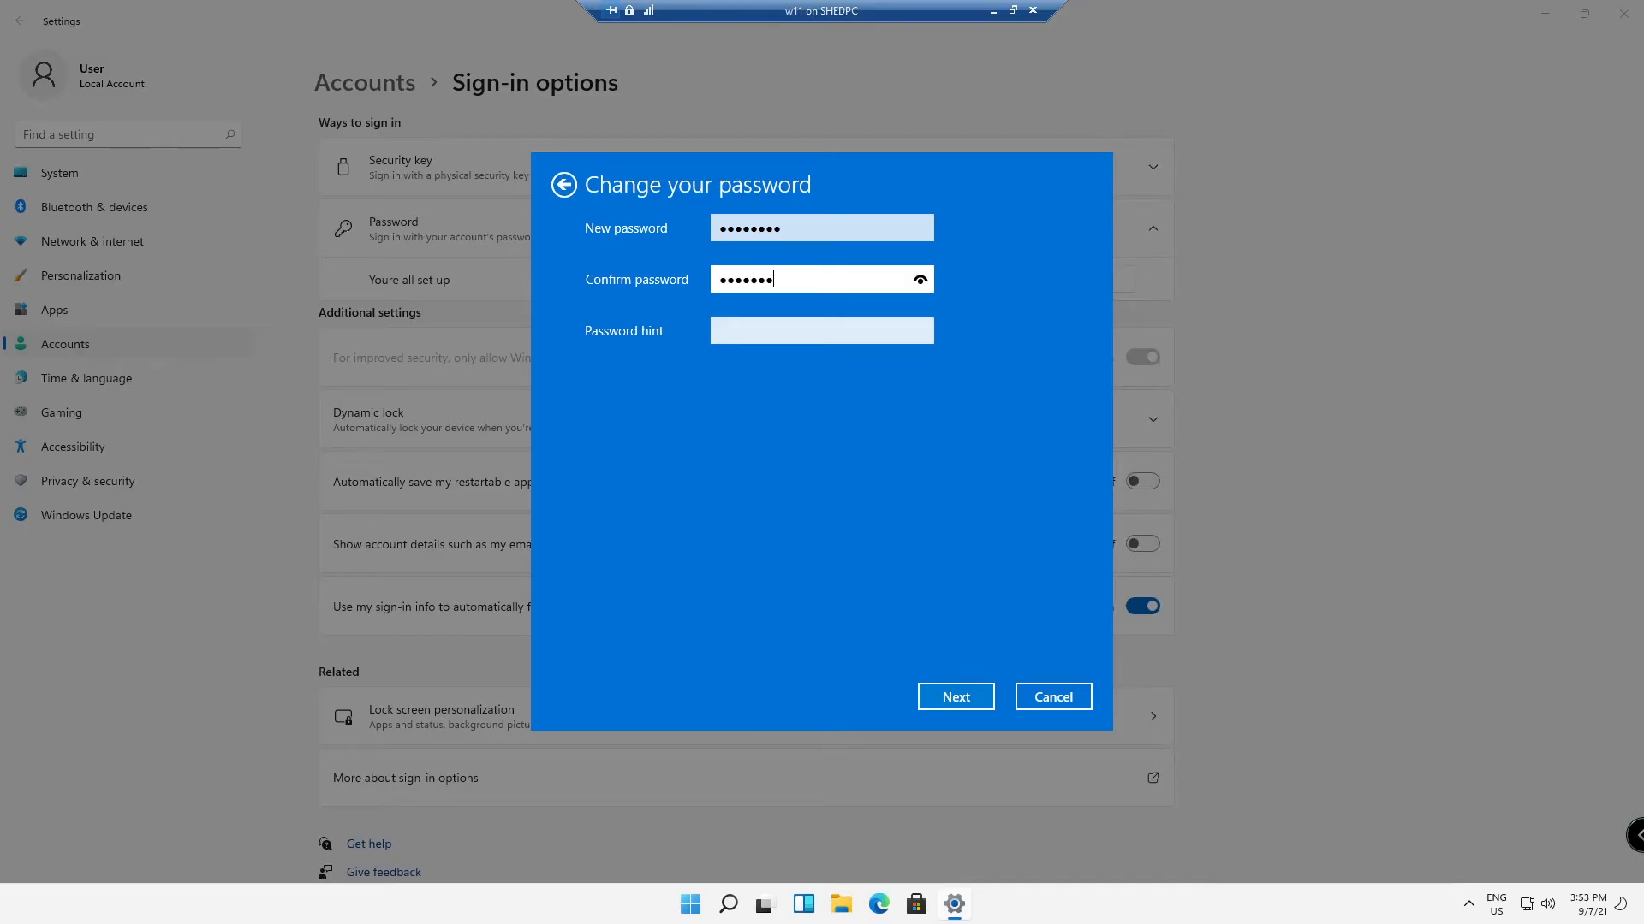
{"action": "left_click", "coordinate": [954, 697]}
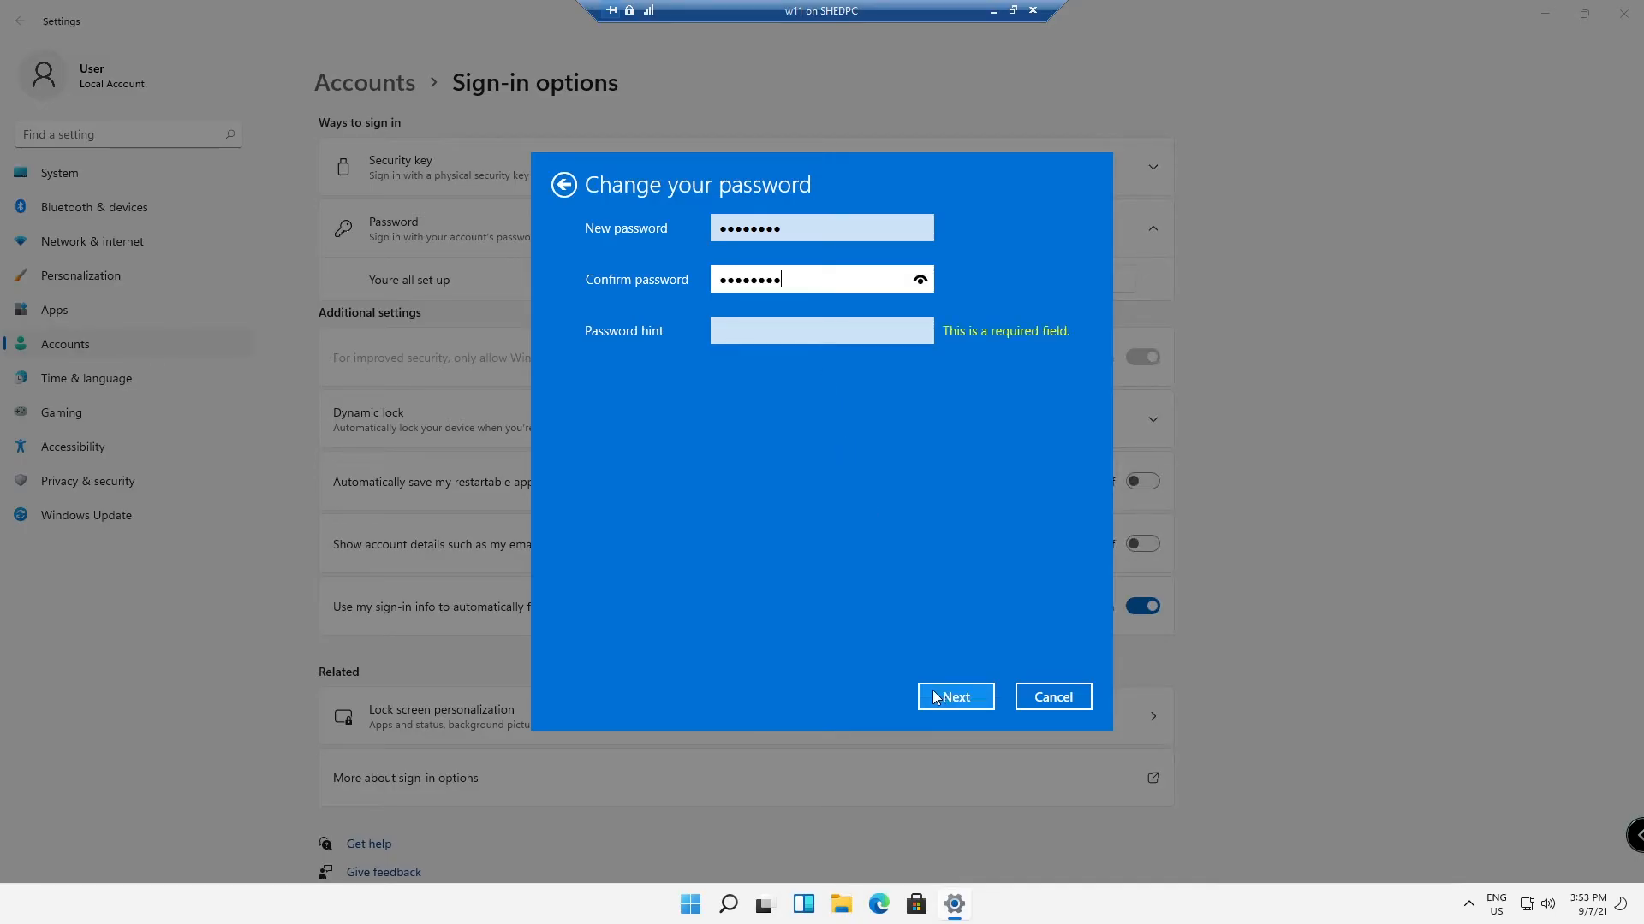
{"action": "type", "text": "something"}
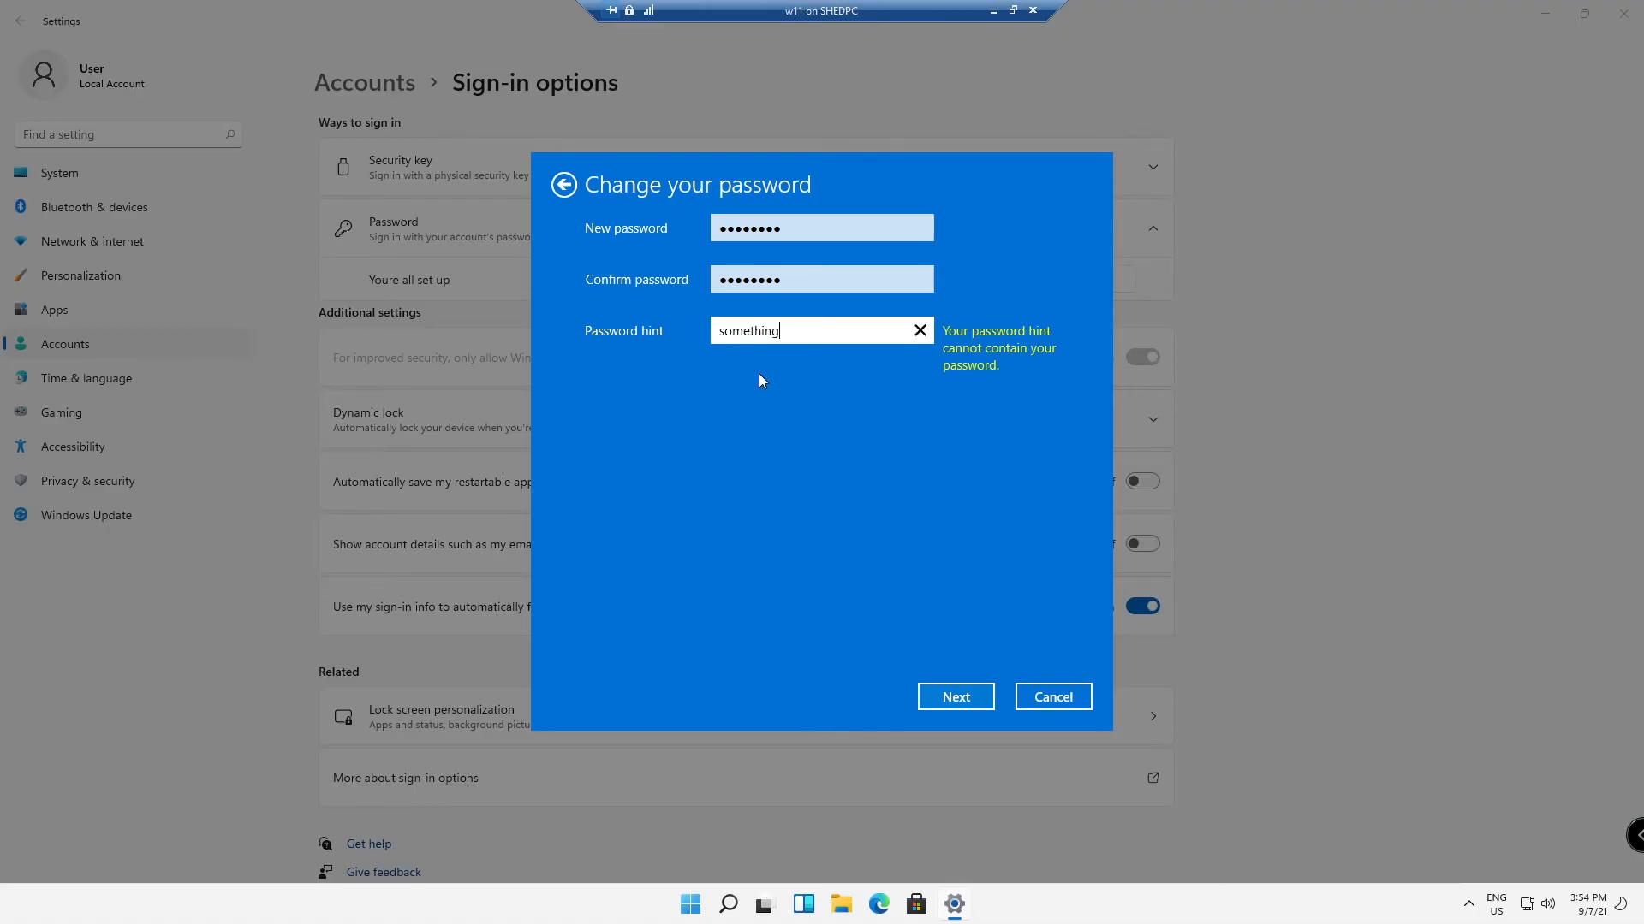
{"action": "left_click", "coordinate": [953, 696]}
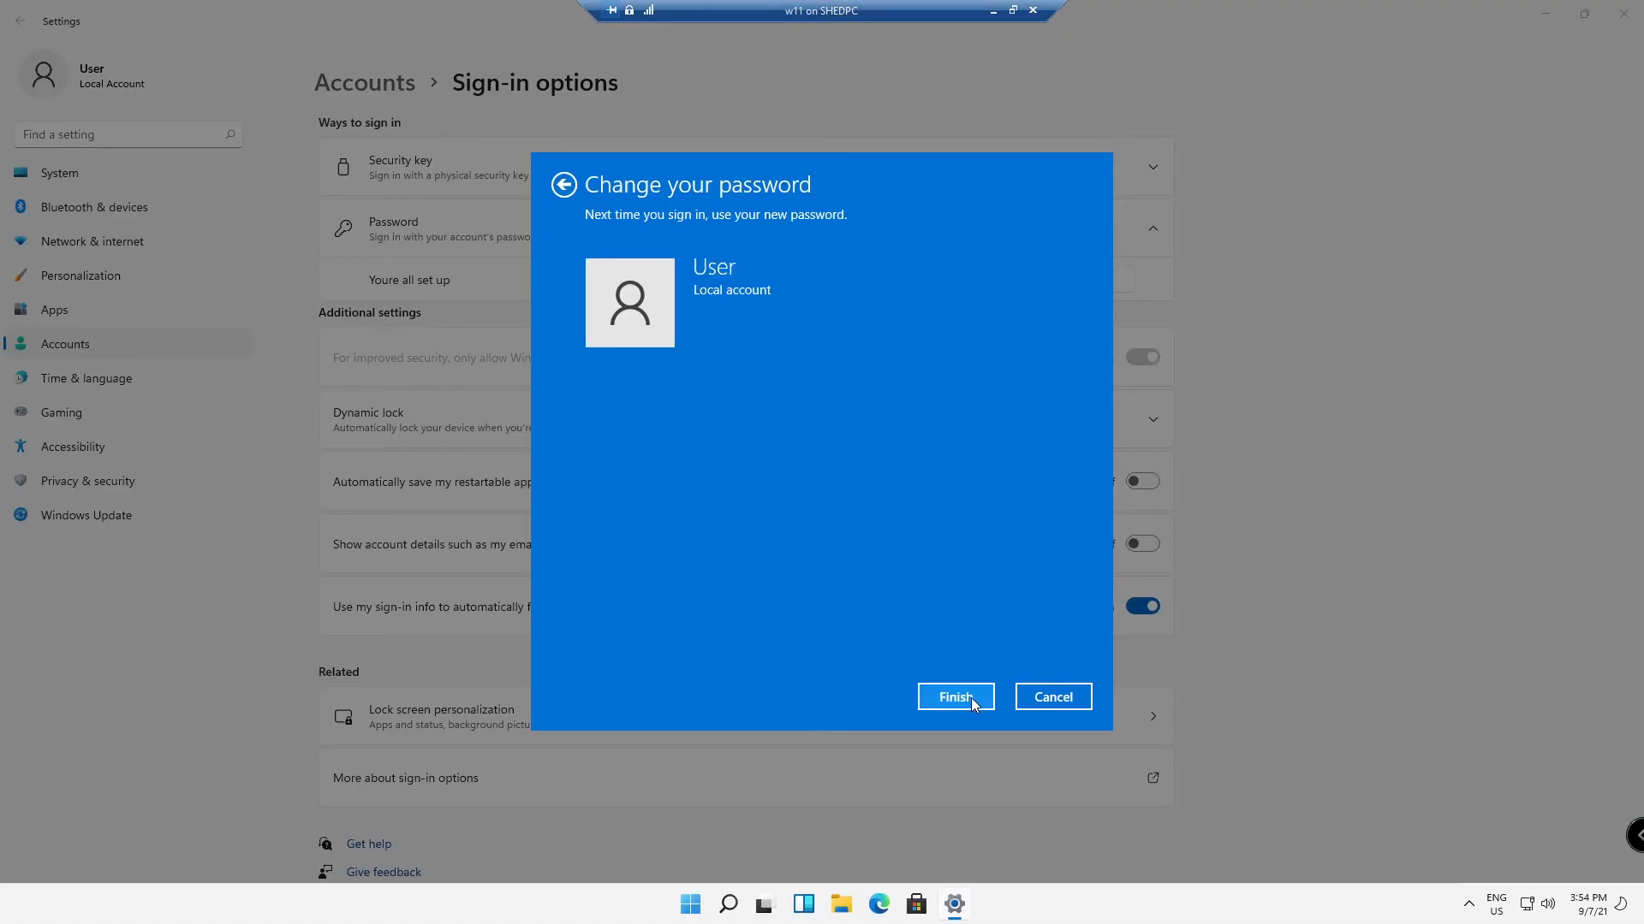
{"action": "left_click", "coordinate": [954, 697]}
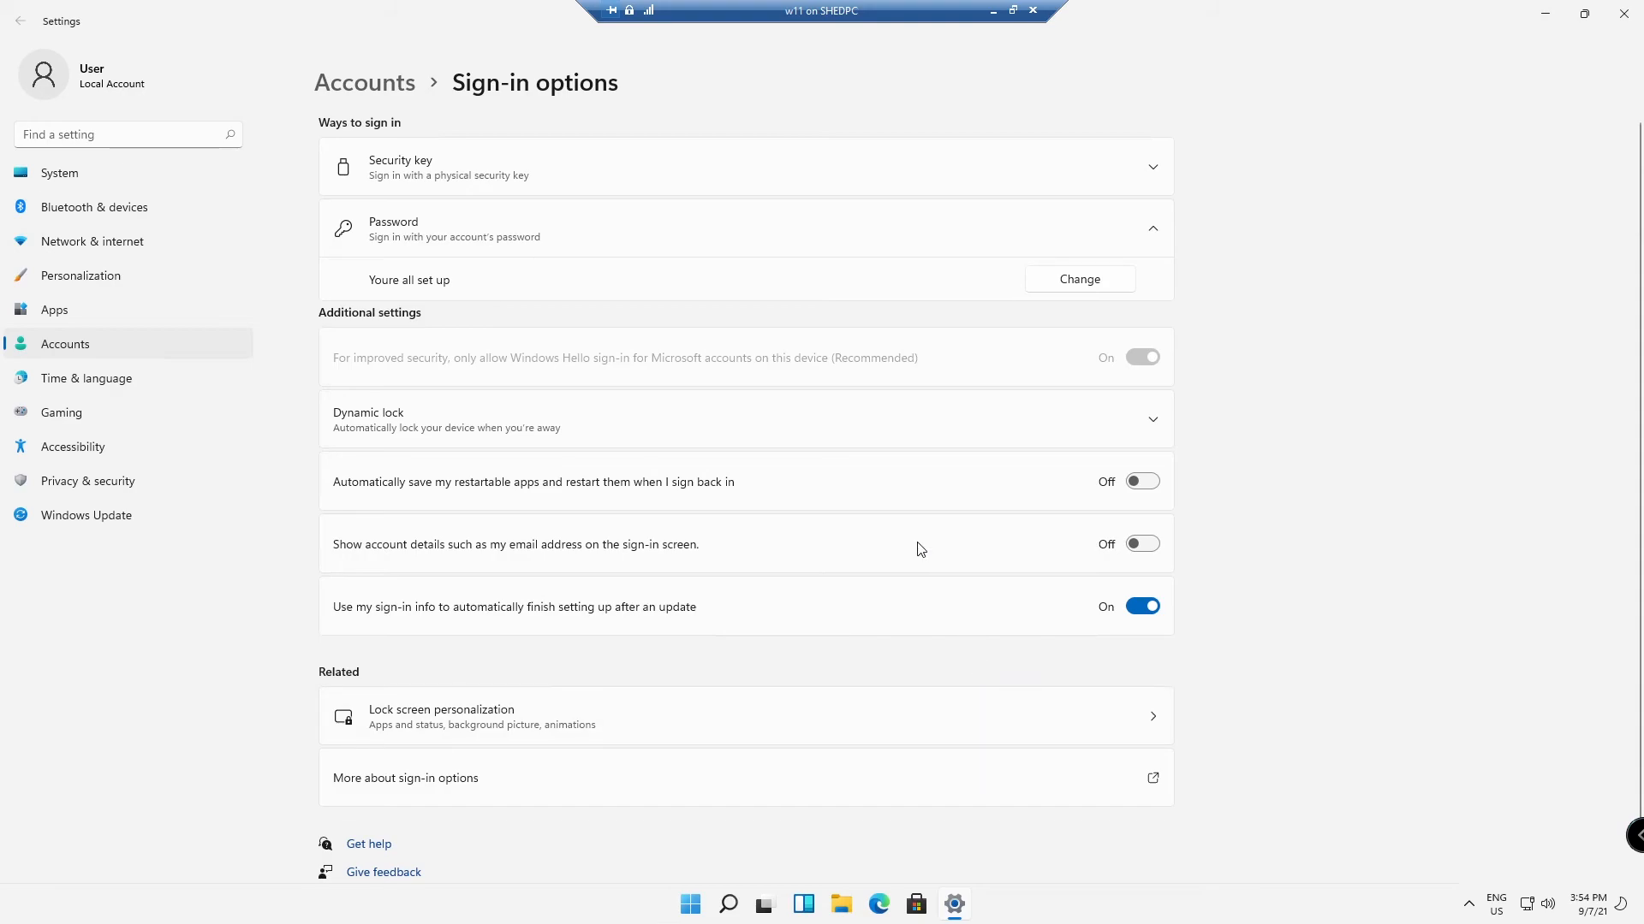
{"action": "mouse_move", "coordinate": [915, 555]}
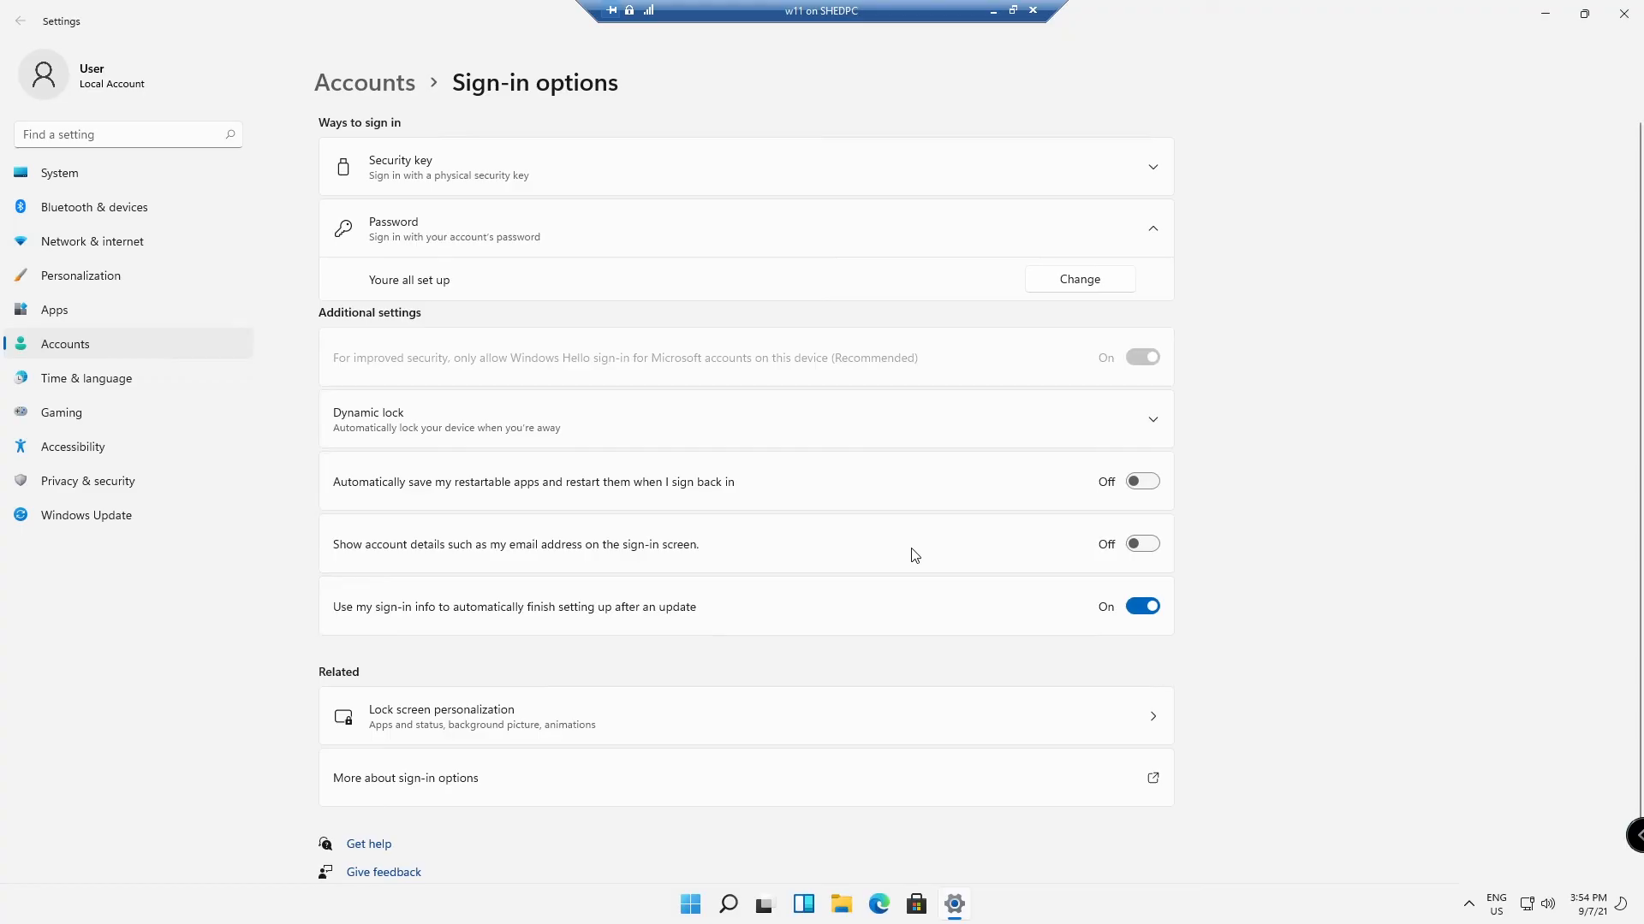
{"action": "mouse_move", "coordinate": [933, 572]}
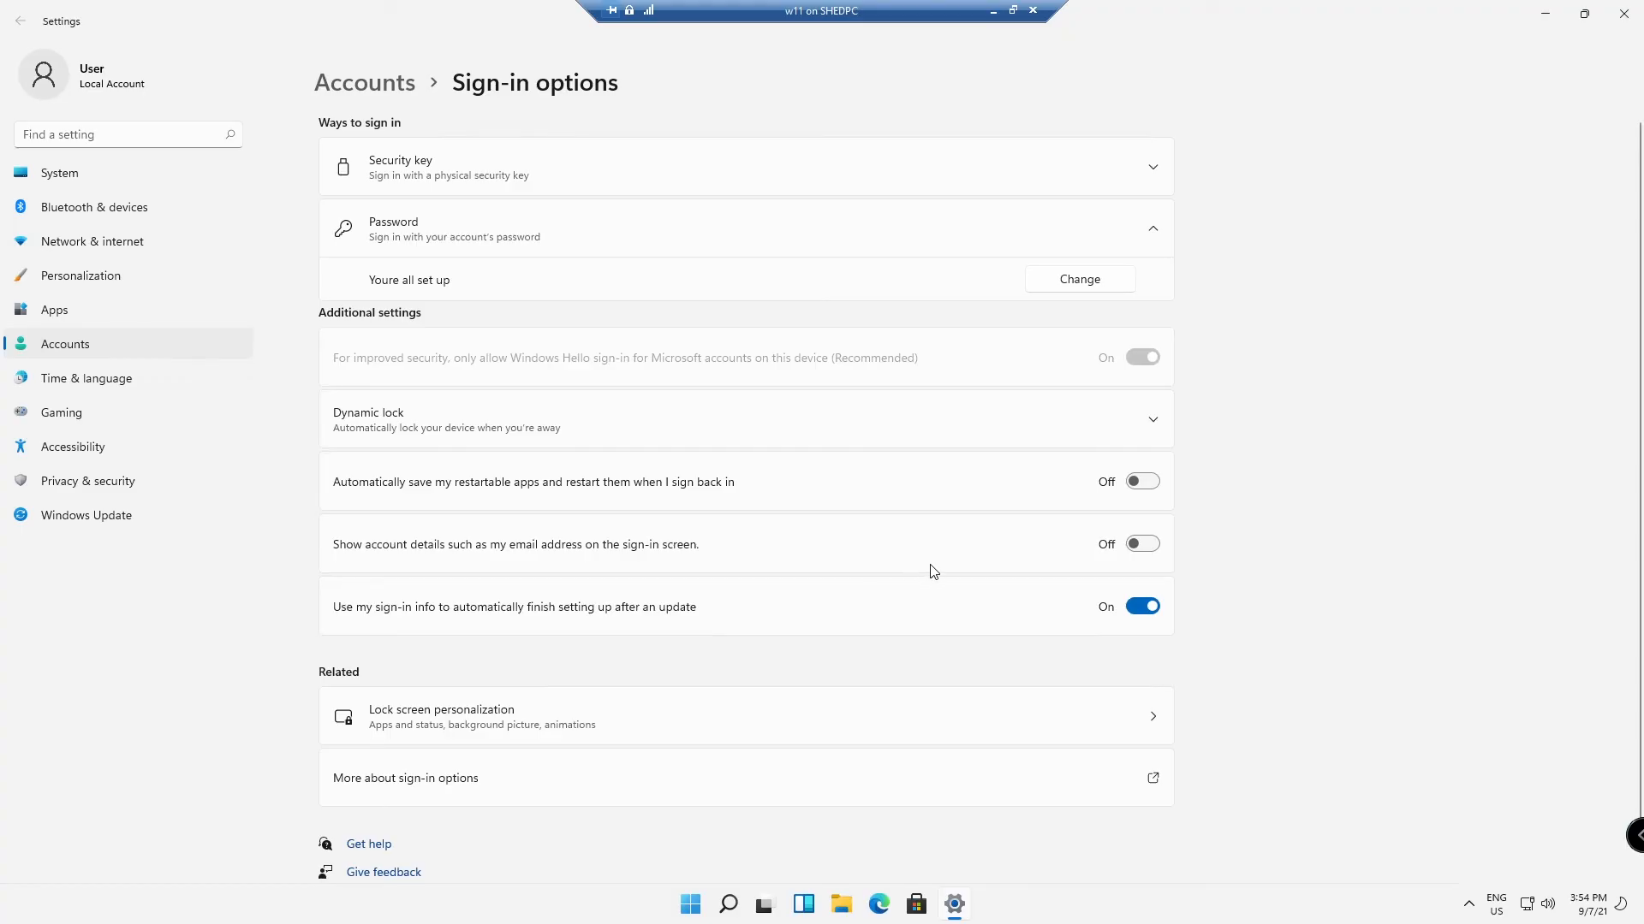